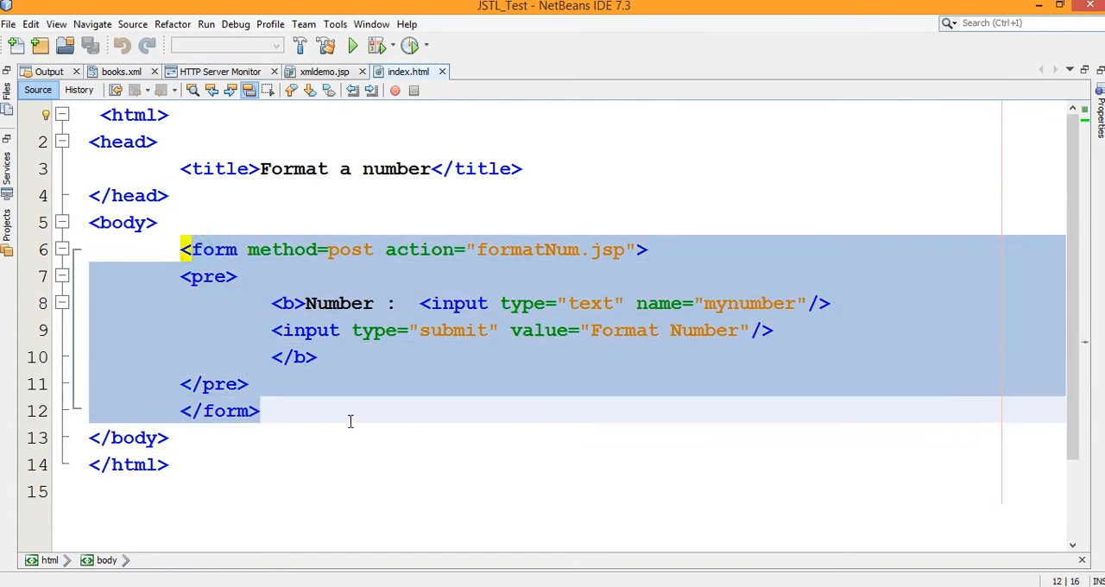
# Step: Expand the JSTL_Test project tree to list its Web Pages including formatNum.jsp
pyautogui.click(314, 304)
pyautogui.write('Enter ')
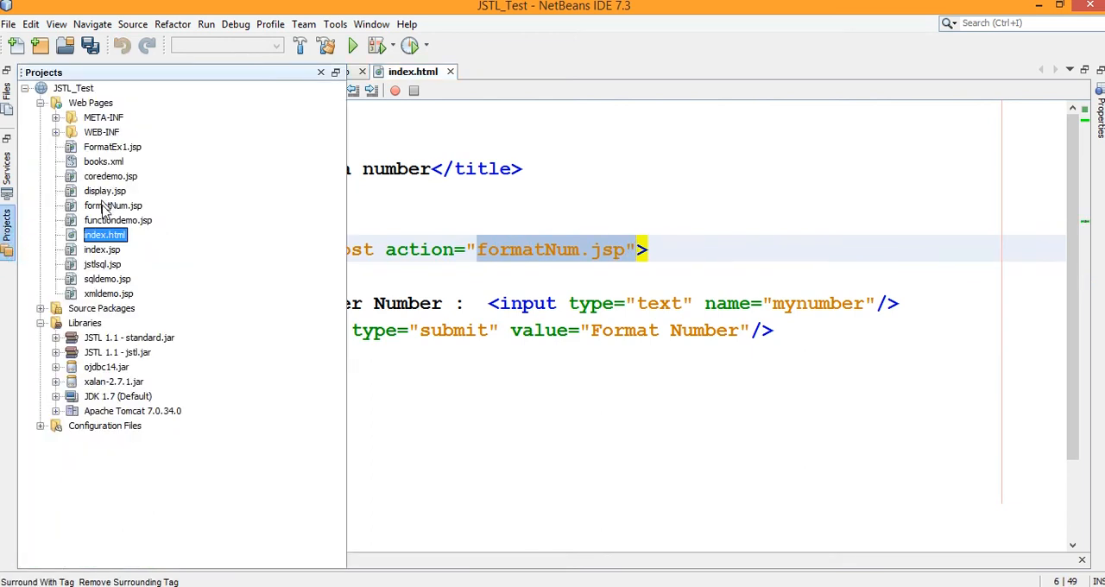
# Step: Review formatNum.jsp's core taglib prefix and c:out of mynumber, then return to index.html
pyautogui.doubleClick(114, 206)
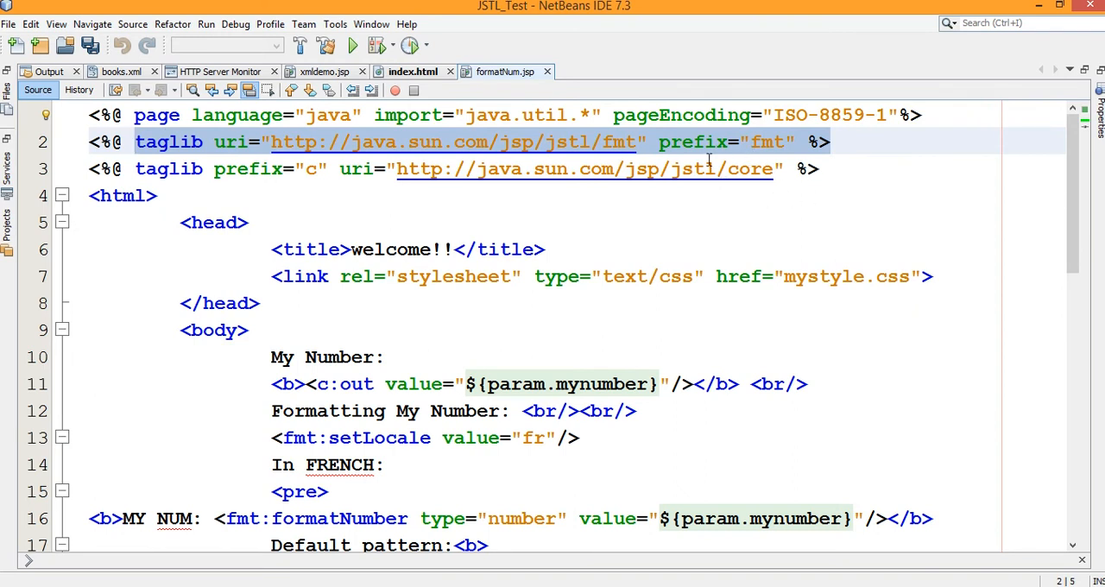
pyautogui.moveTo(508, 211)
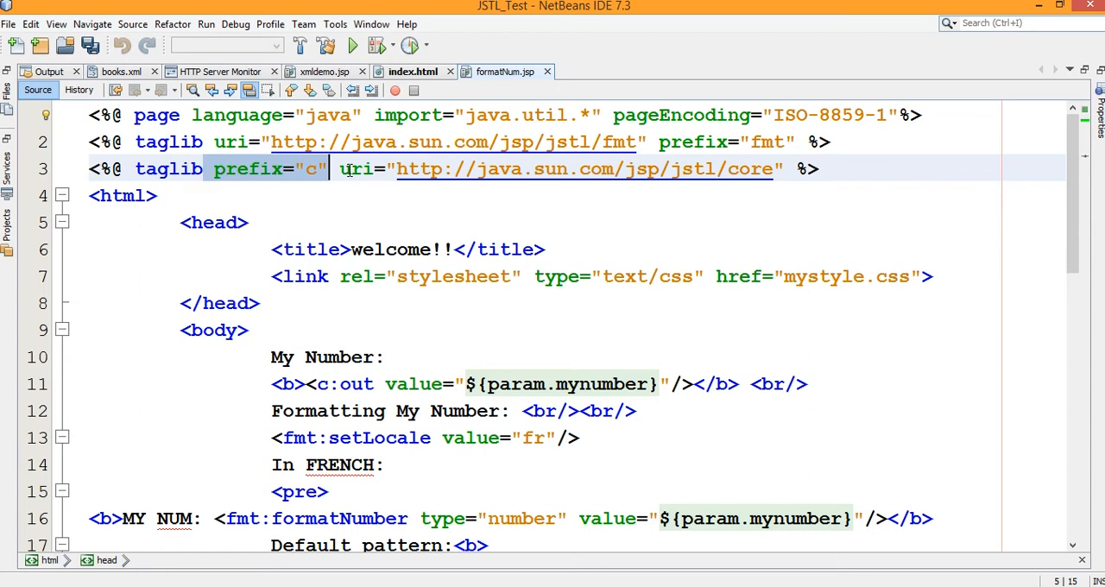
pyautogui.click(342, 170)
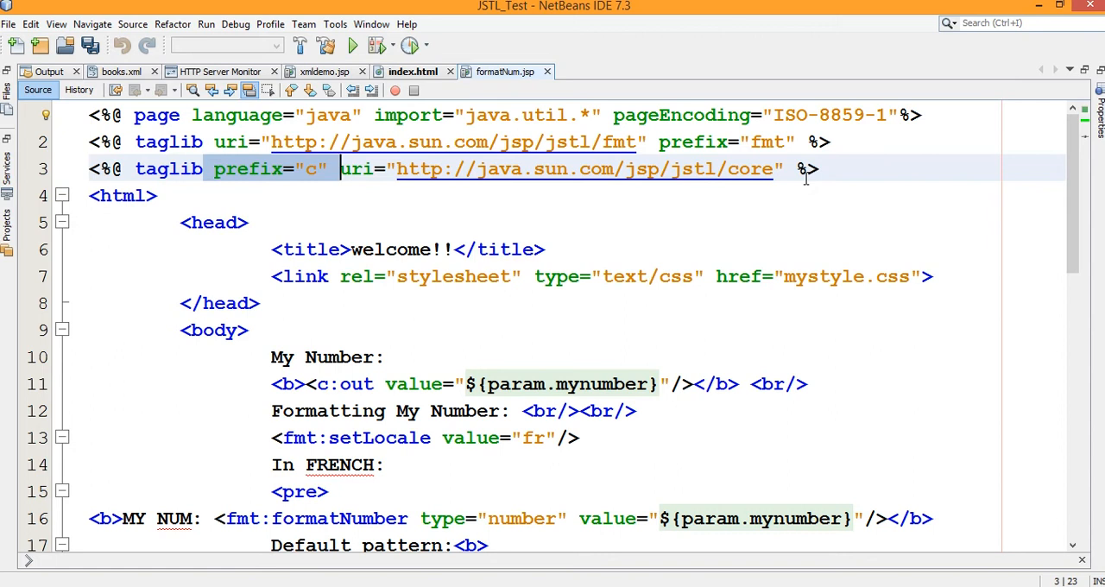
pyautogui.moveTo(435, 339)
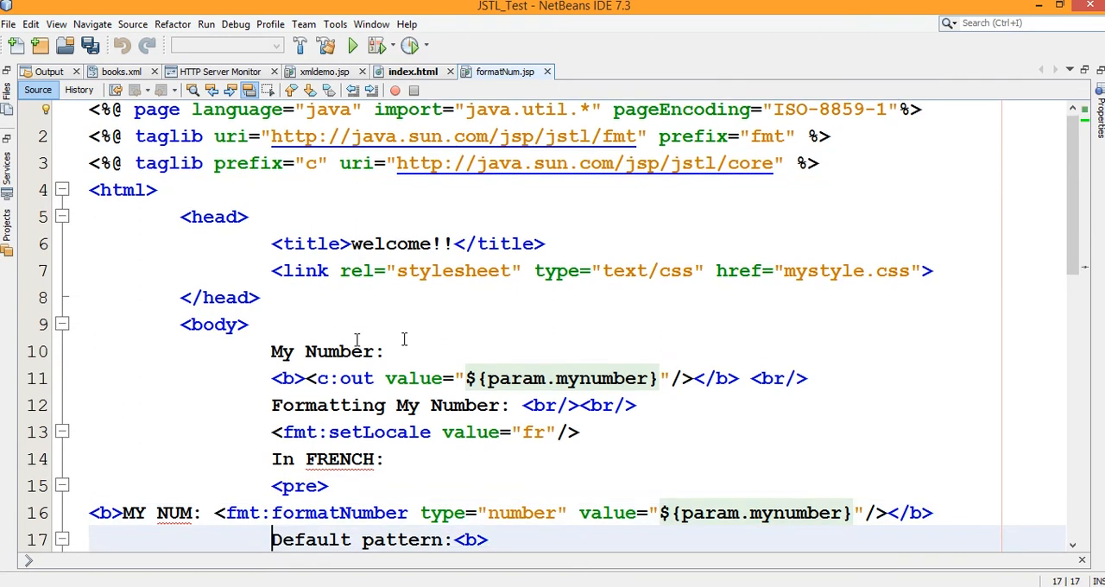
pyautogui.click(363, 353)
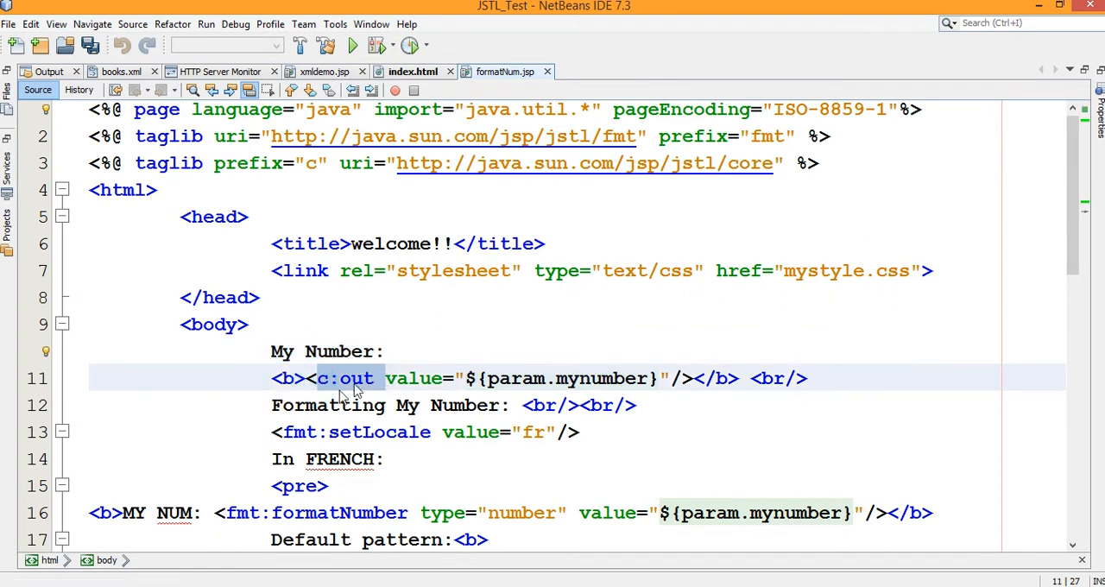
pyautogui.click(383, 378)
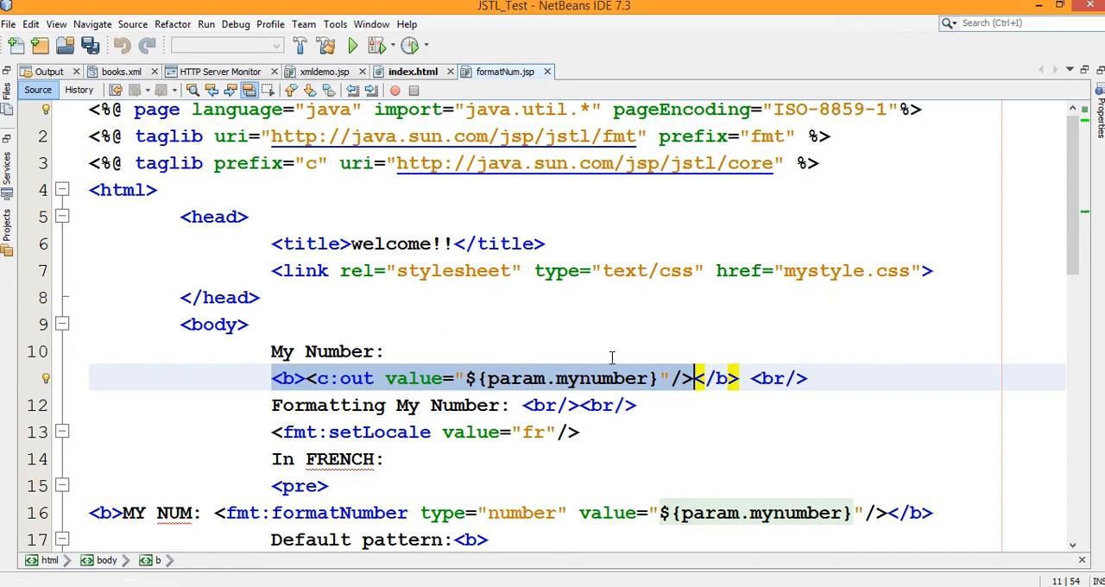
pyautogui.click(413, 72)
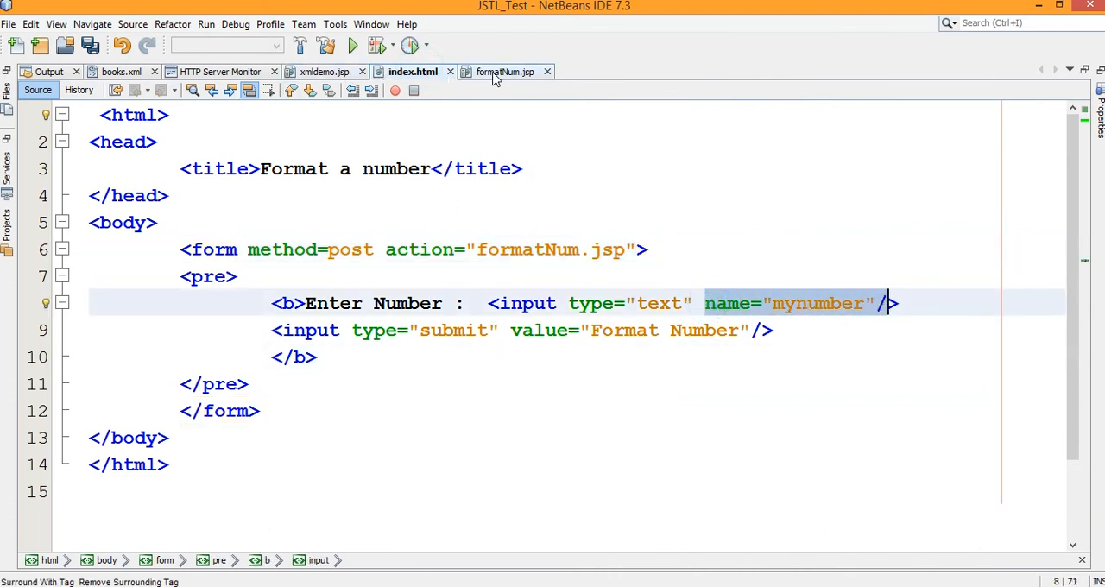
# Step: Show formatNum.jsp's In FRENCH section and highlight the fr locale value
pyautogui.click(504, 73)
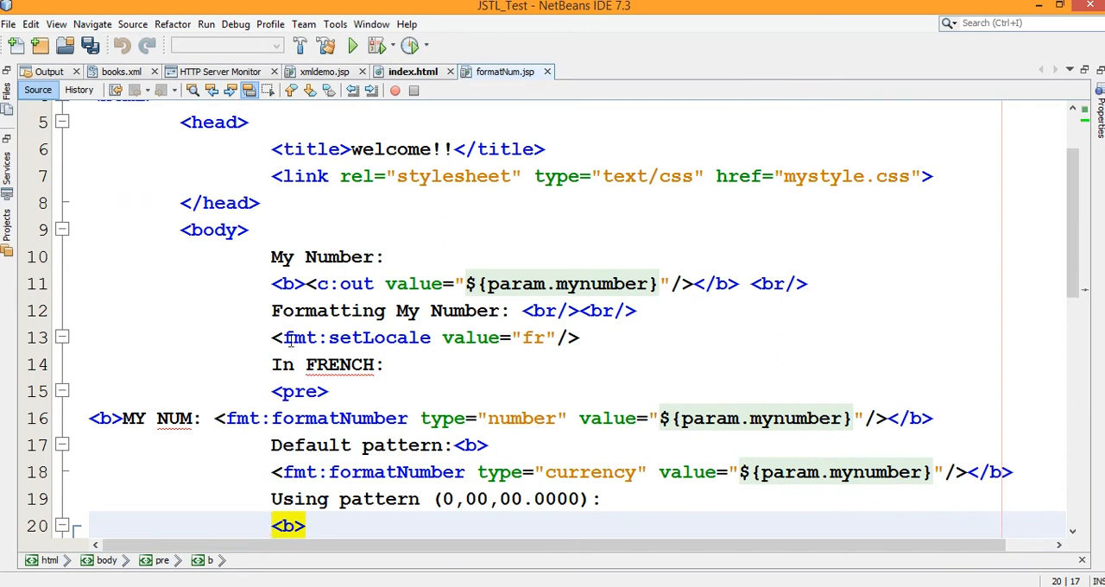
pyautogui.doubleClick(356, 337)
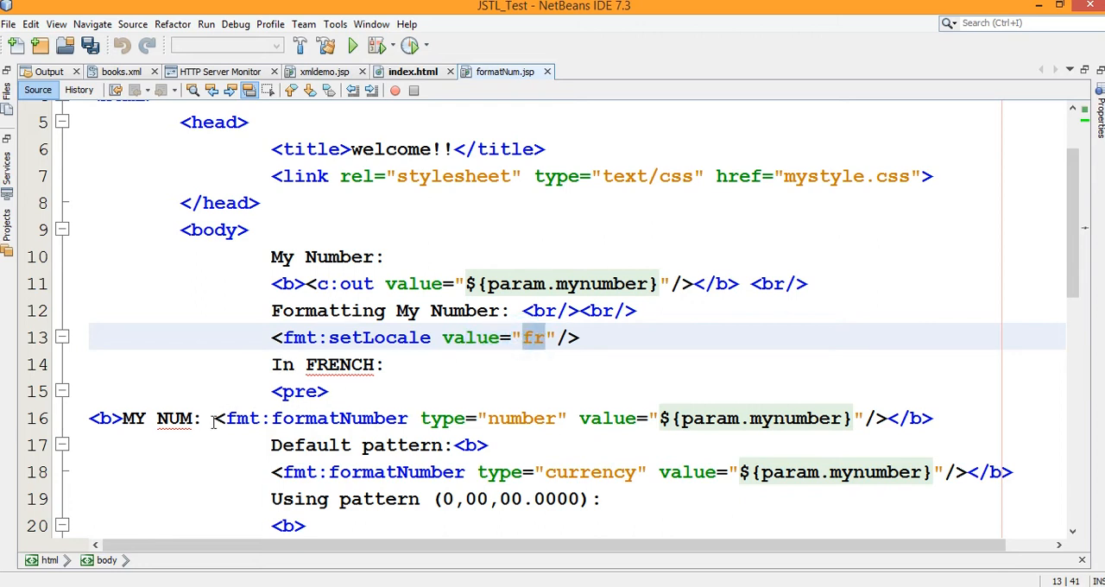
pyautogui.moveTo(418, 370)
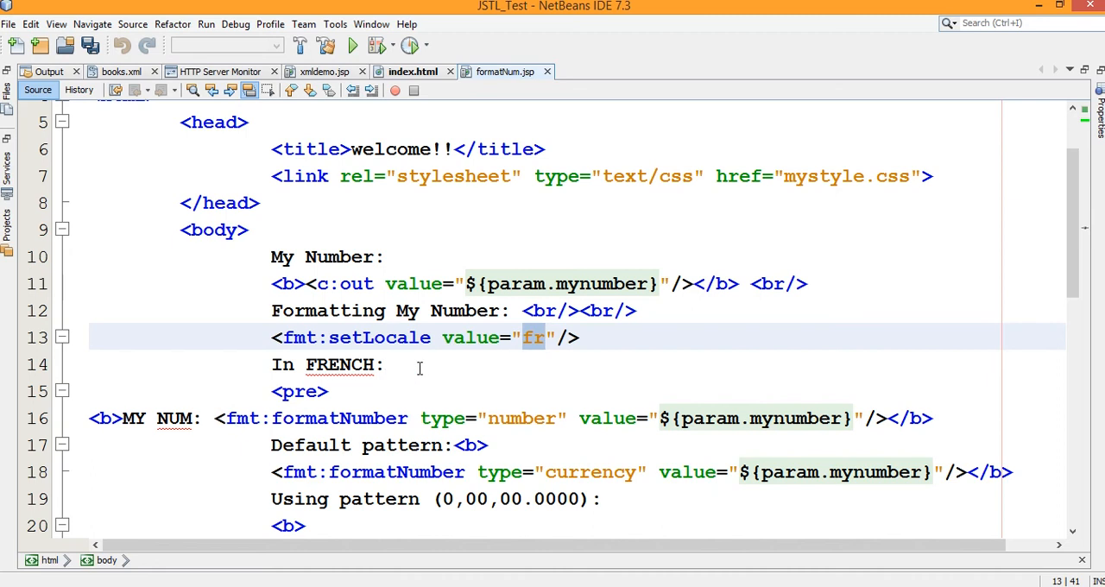
pyautogui.scroll(-3)
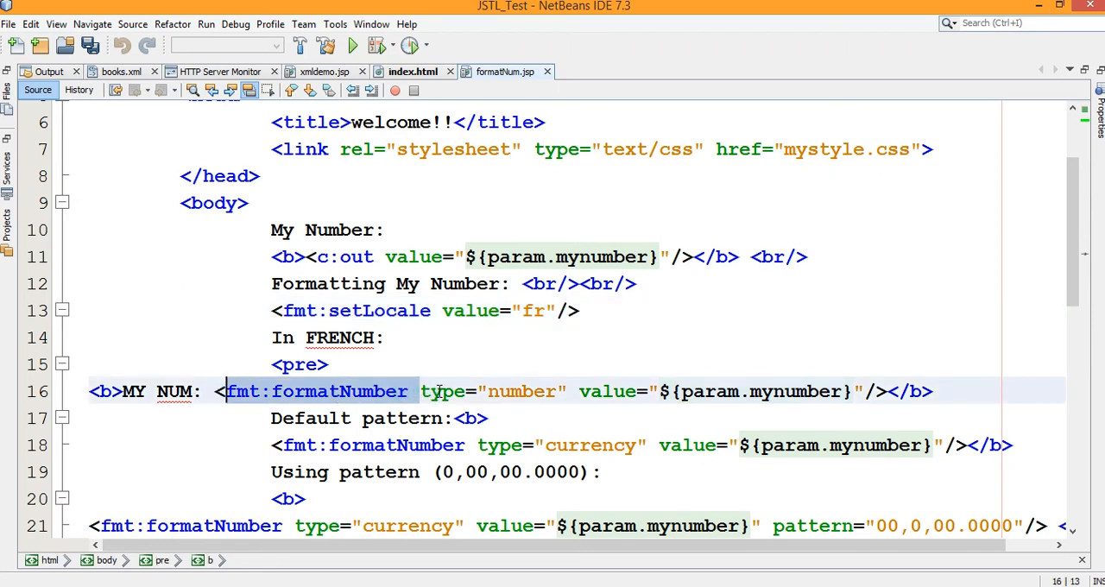
pyautogui.click(639, 391)
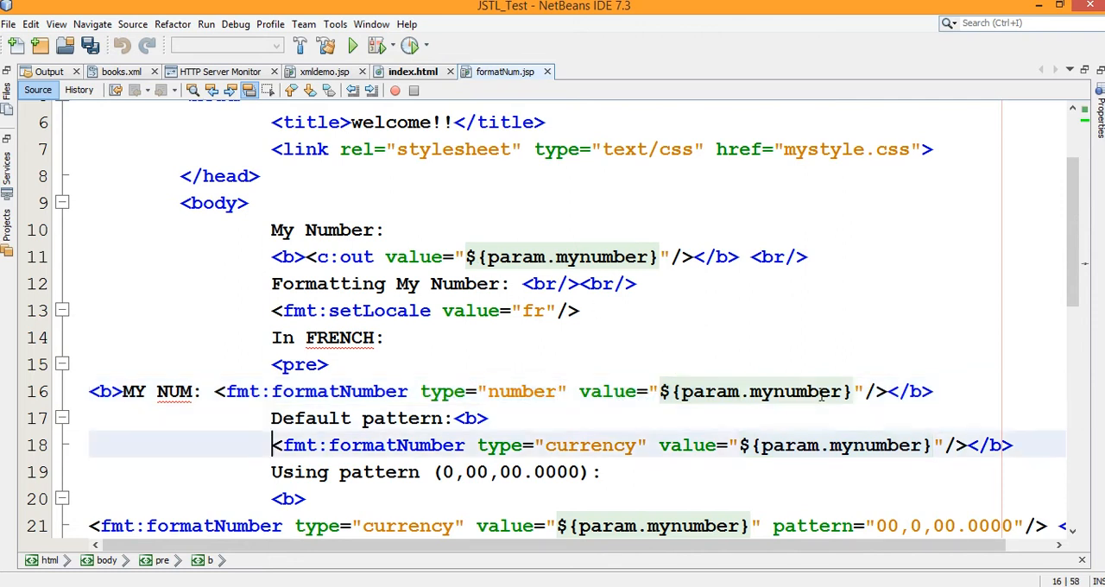
pyautogui.scroll(-3)
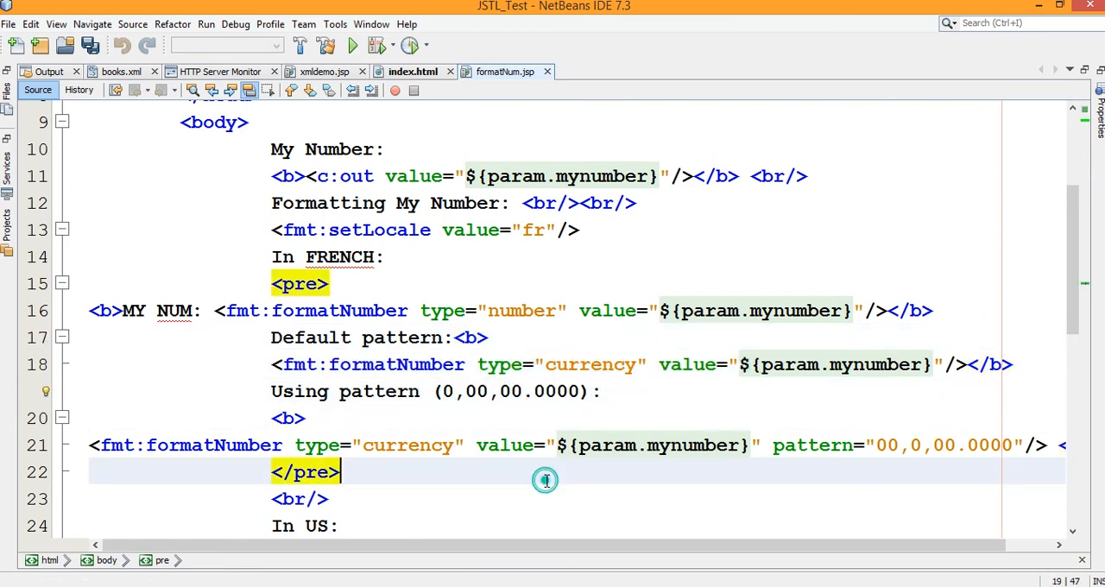
pyautogui.scroll(-3)
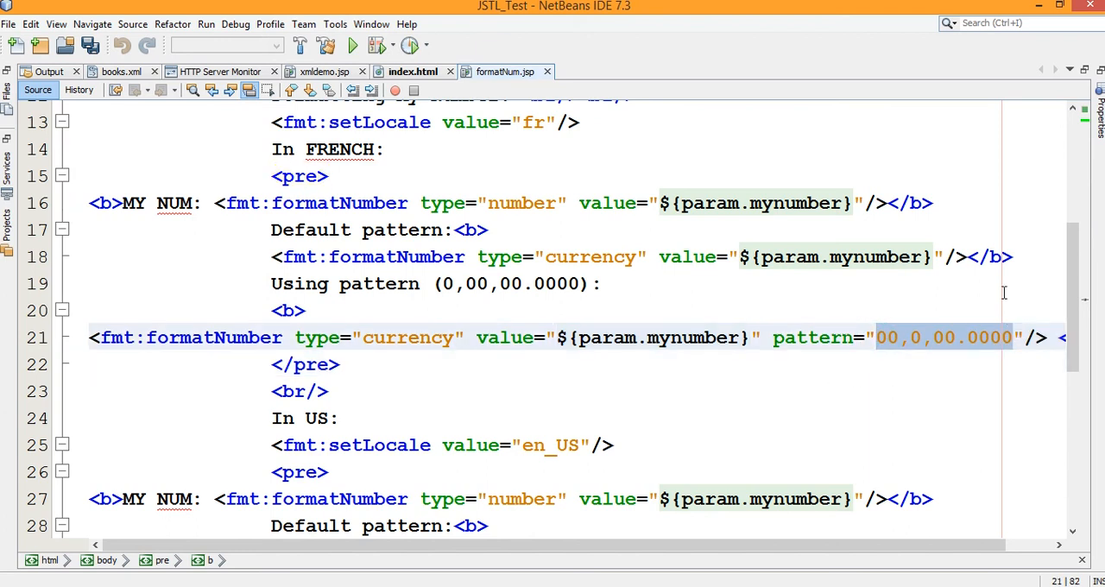
pyautogui.moveTo(353, 407)
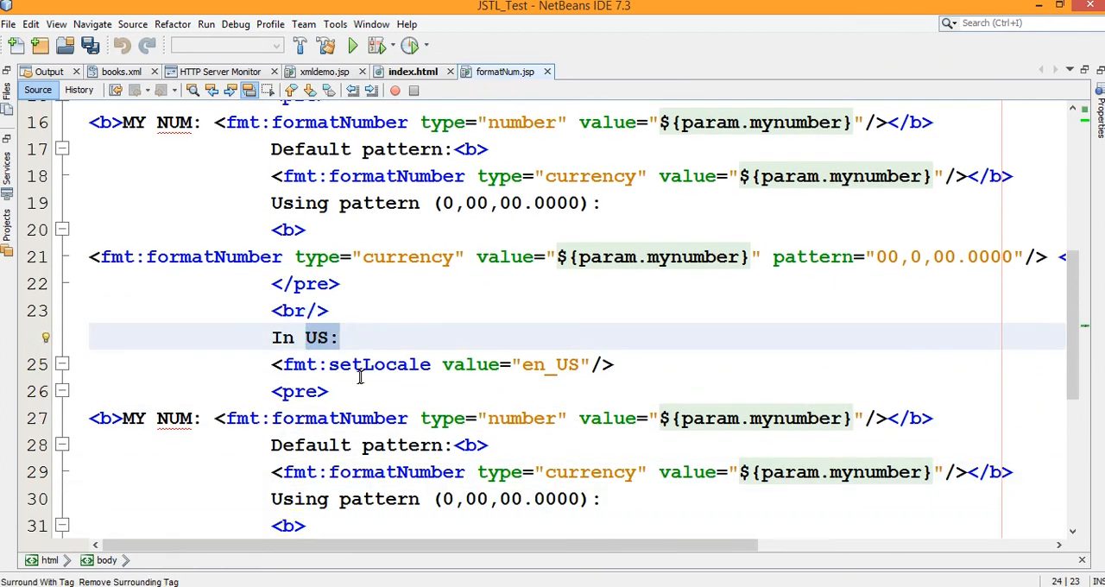
# Step: Review the In US en_US currency block to the page end, then return to index.html's mynumber form
pyautogui.click(526, 364)
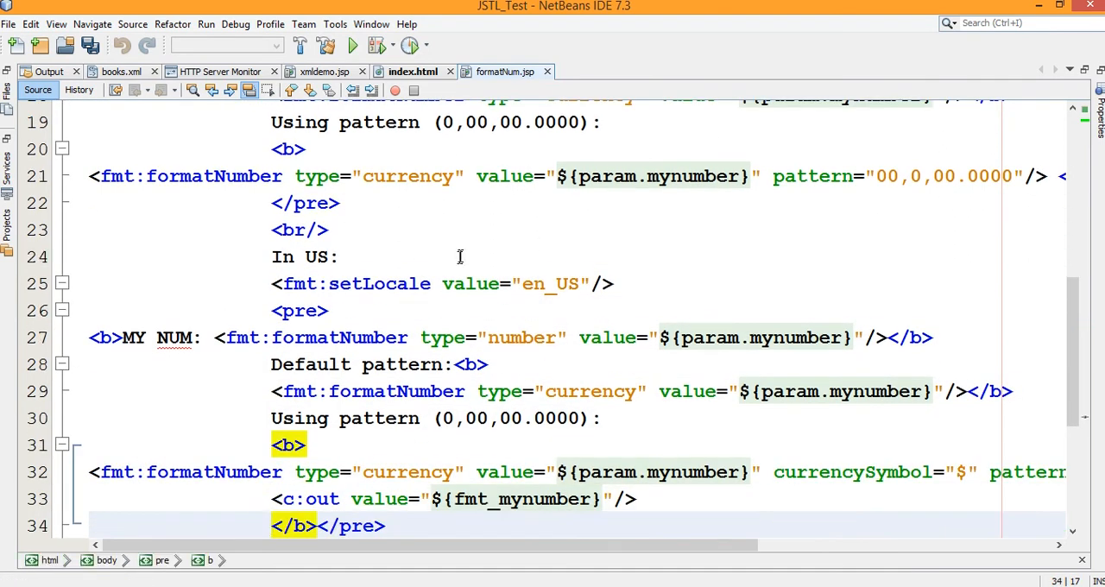
pyautogui.click(411, 337)
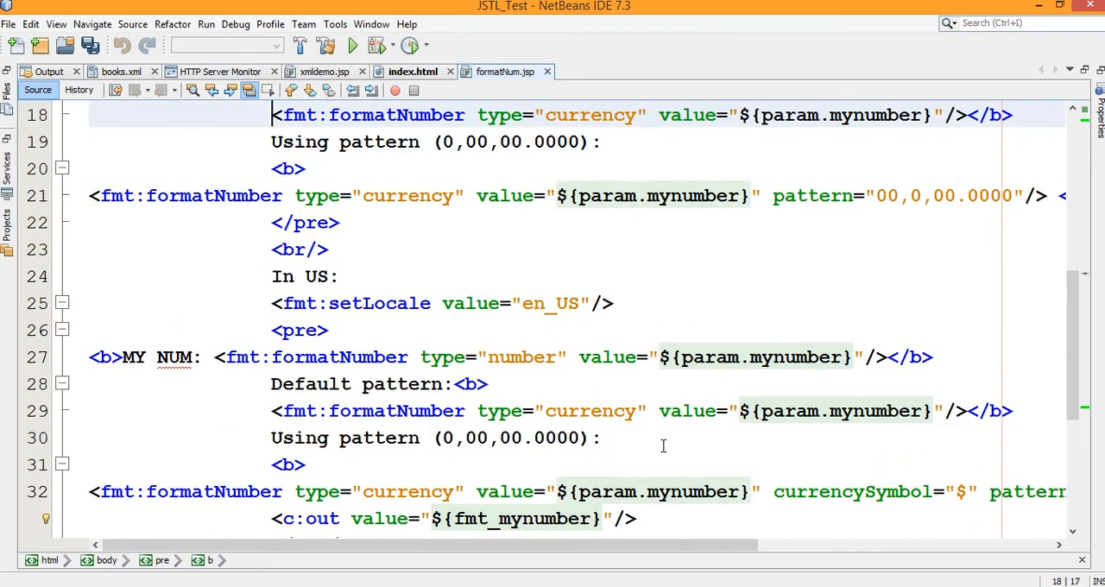
pyautogui.scroll(-3)
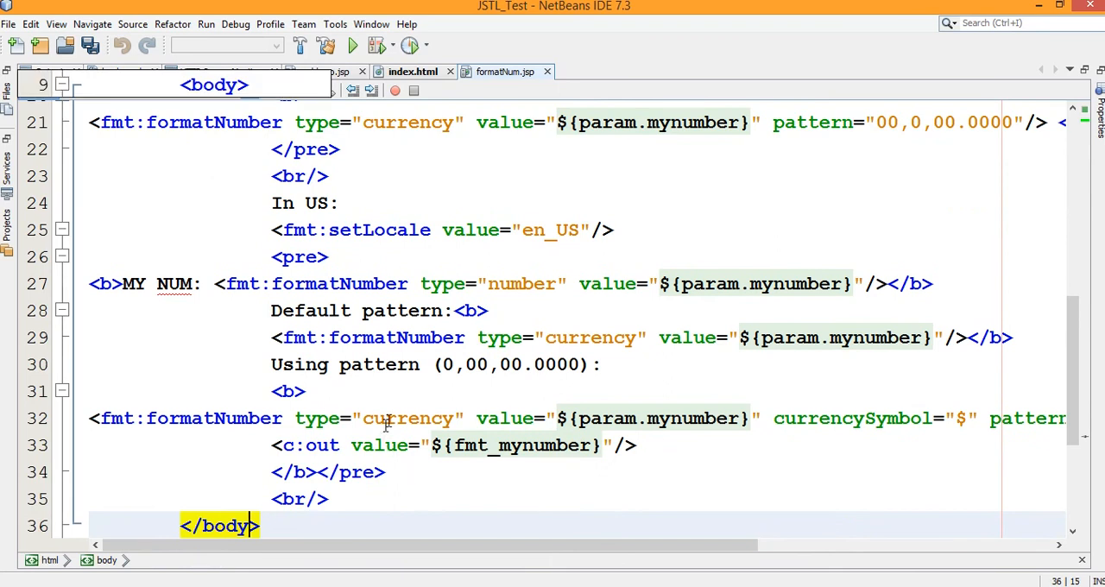
pyautogui.click(544, 418)
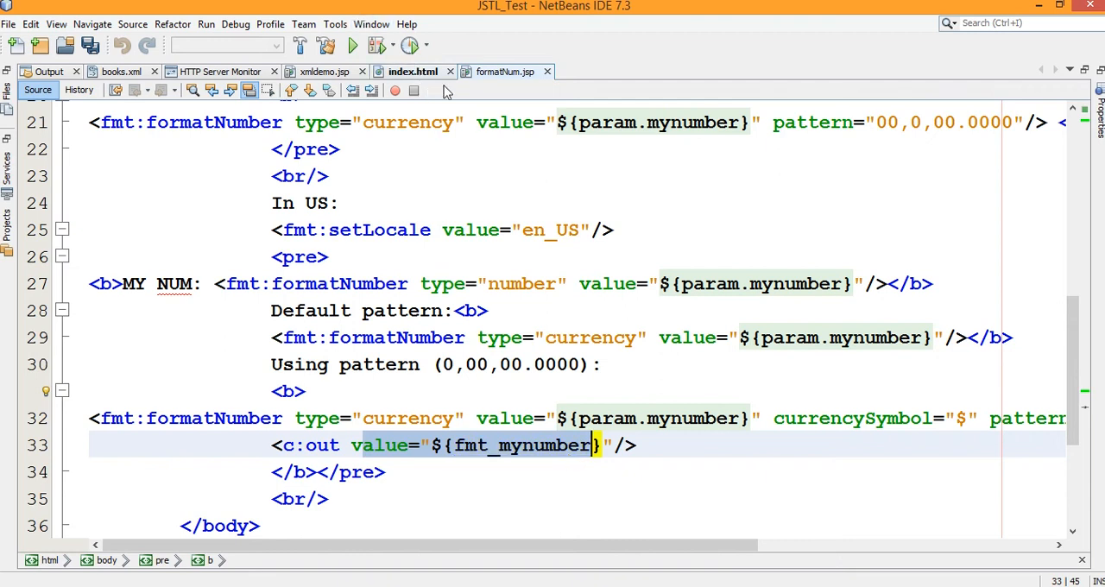
pyautogui.click(412, 71)
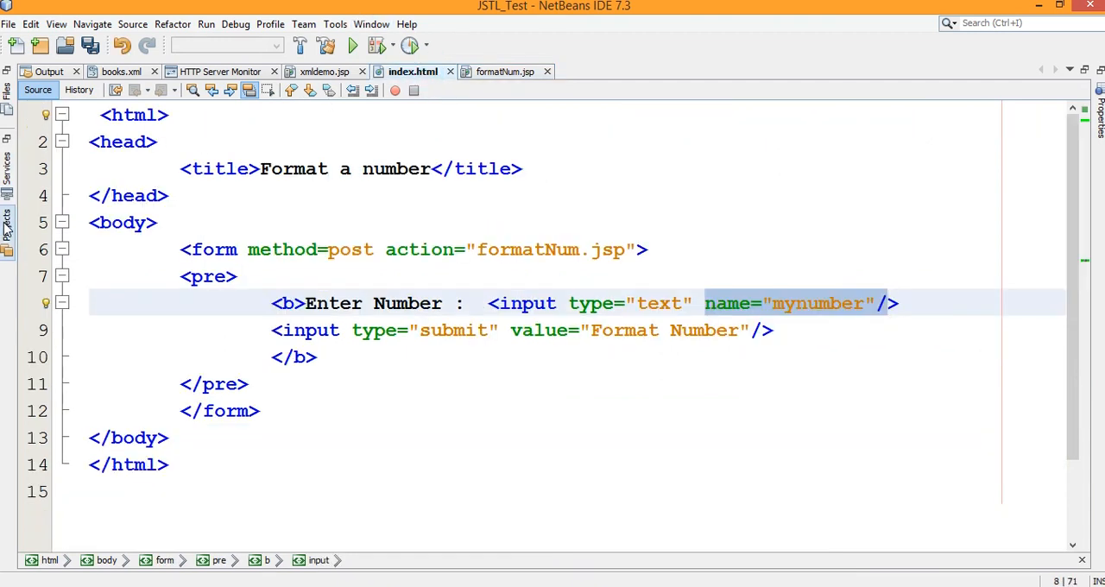
pyautogui.click(9, 211)
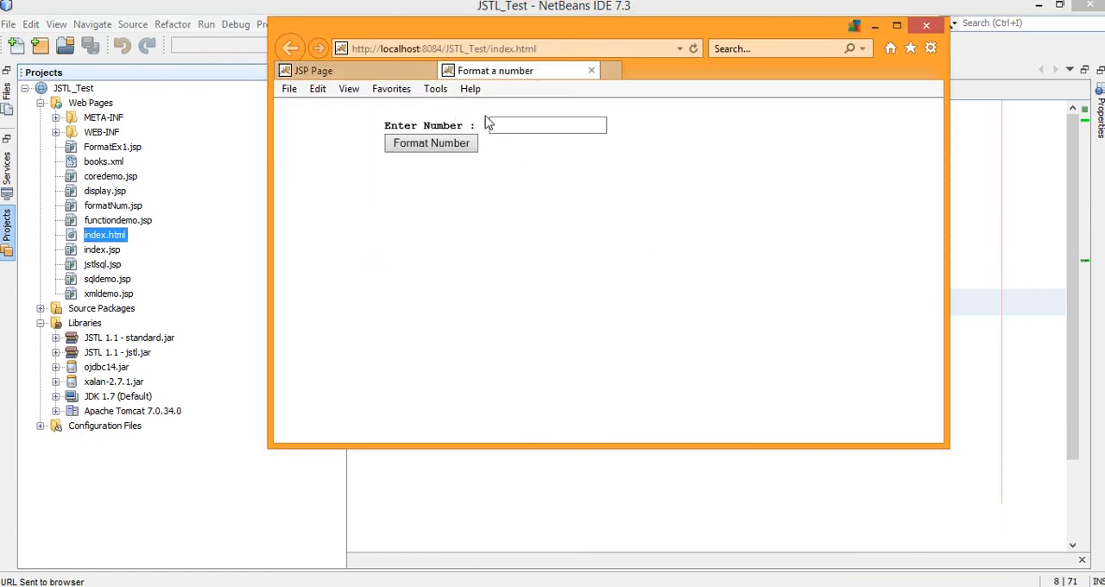
pyautogui.write('45')
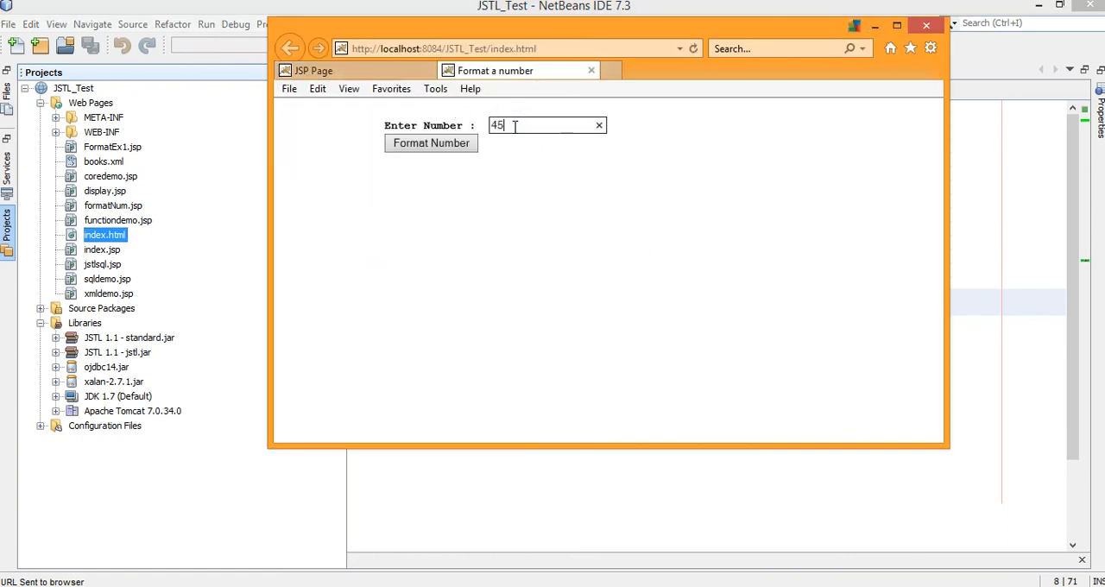
pyautogui.write('709902425')
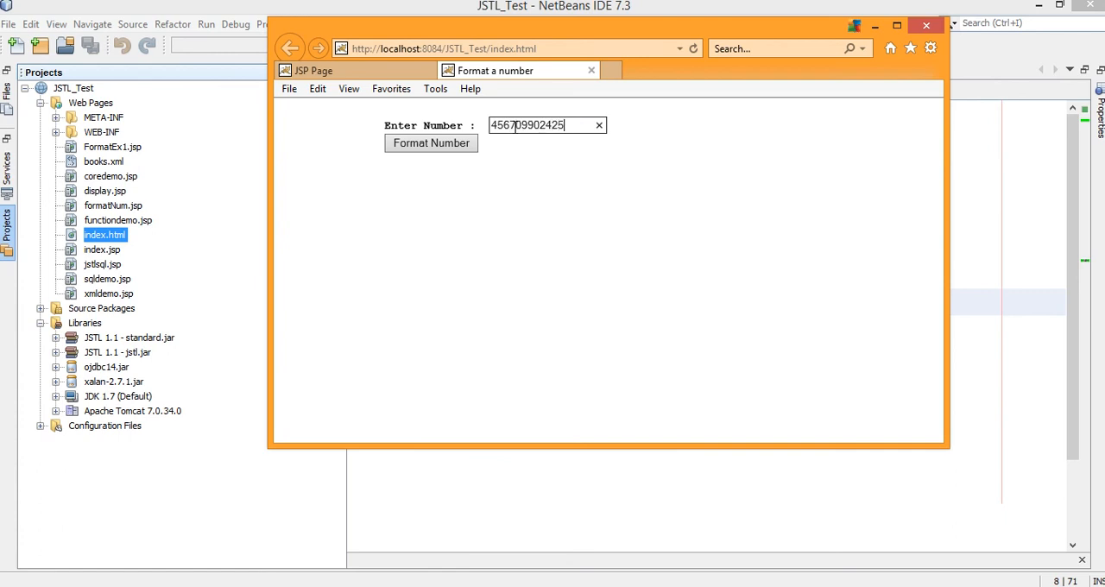
pyautogui.click(432, 142)
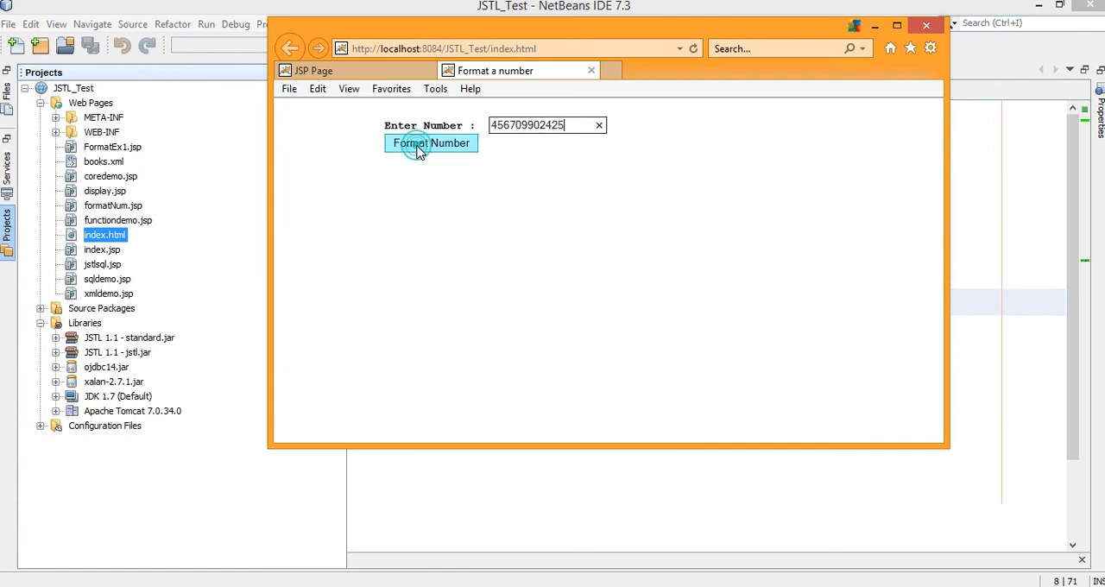
pyautogui.click(432, 142)
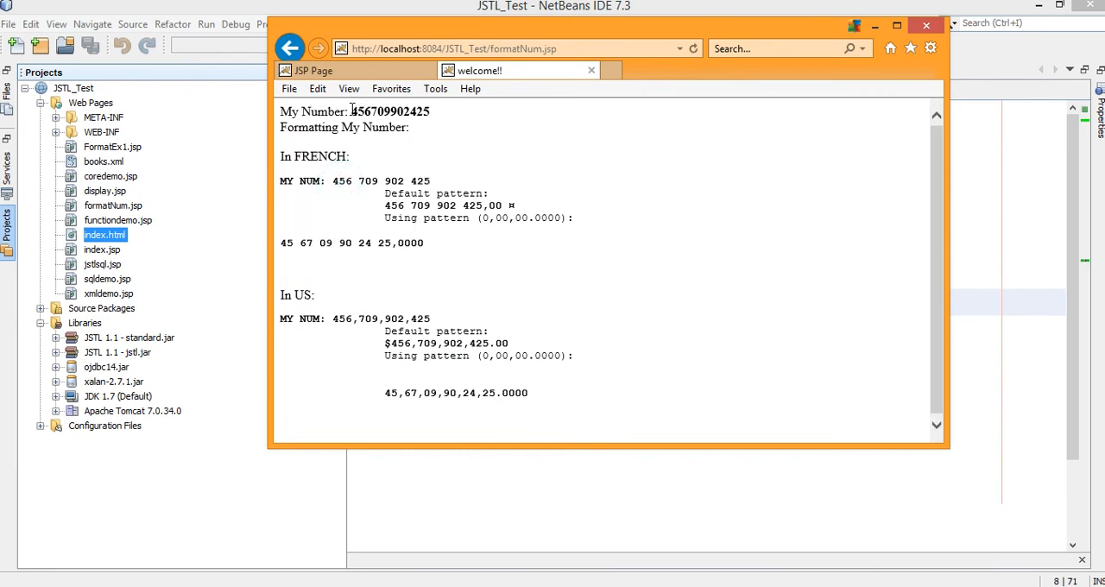
pyautogui.doubleClick(388, 111)
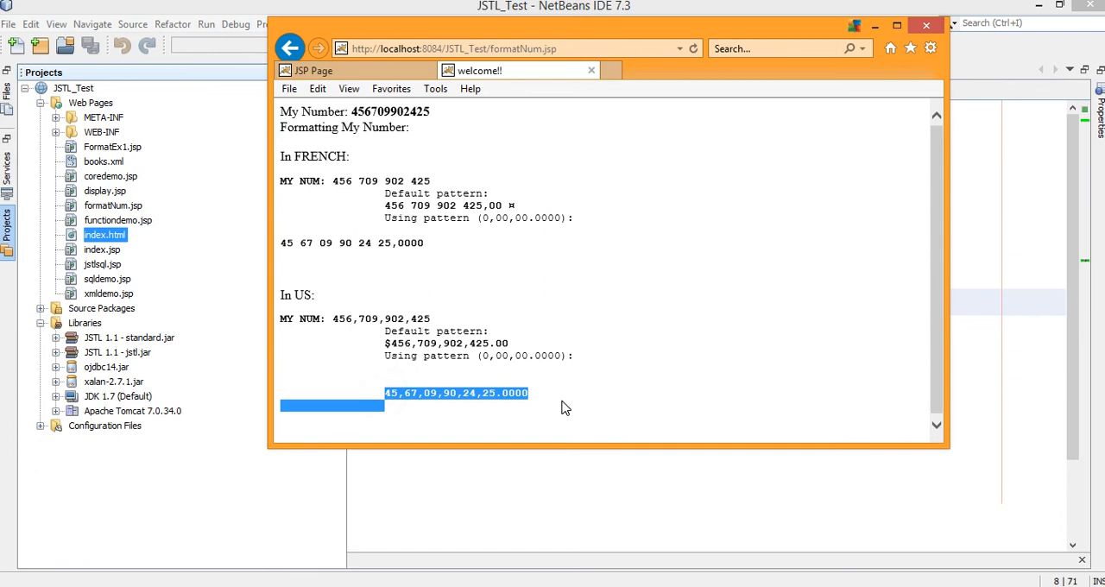
pyautogui.moveTo(633, 528)
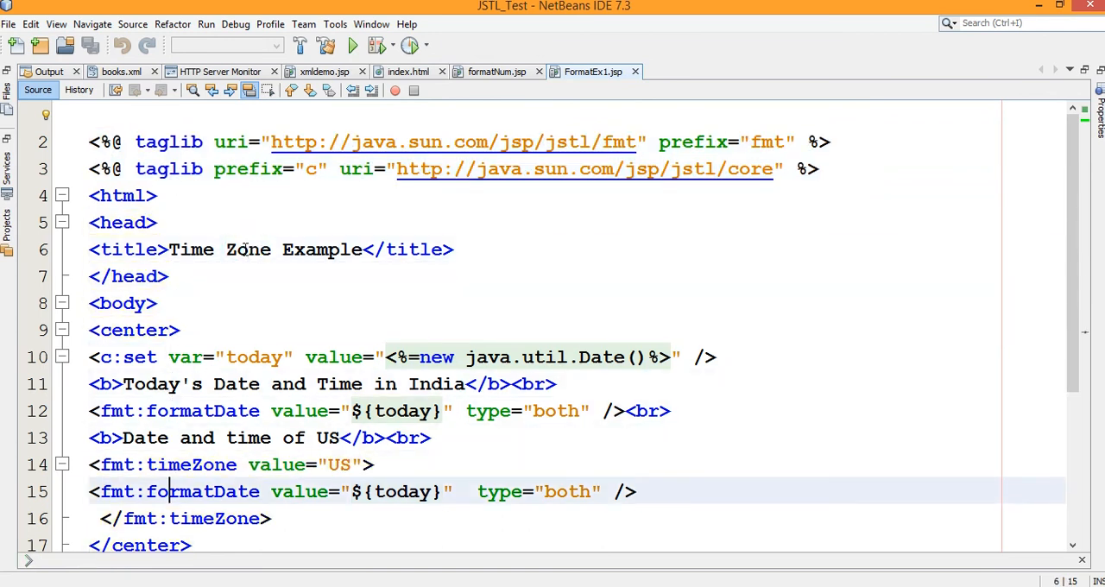
# Step: Mark the new java.util.Date scriptlet and the India date heading in FormatEx1.jsp
pyautogui.scroll(-3)
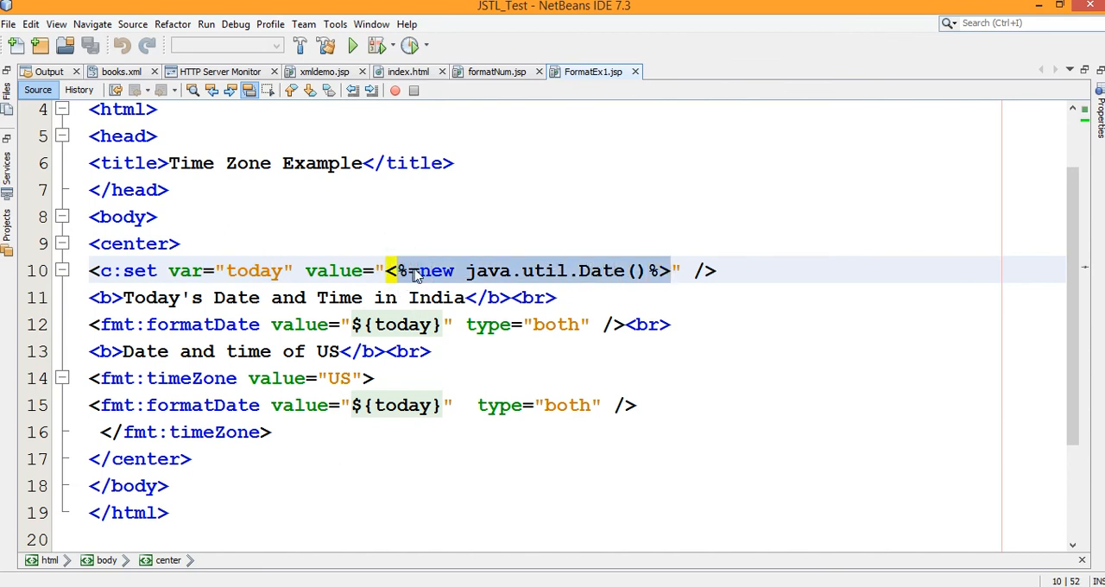
pyautogui.click(387, 269)
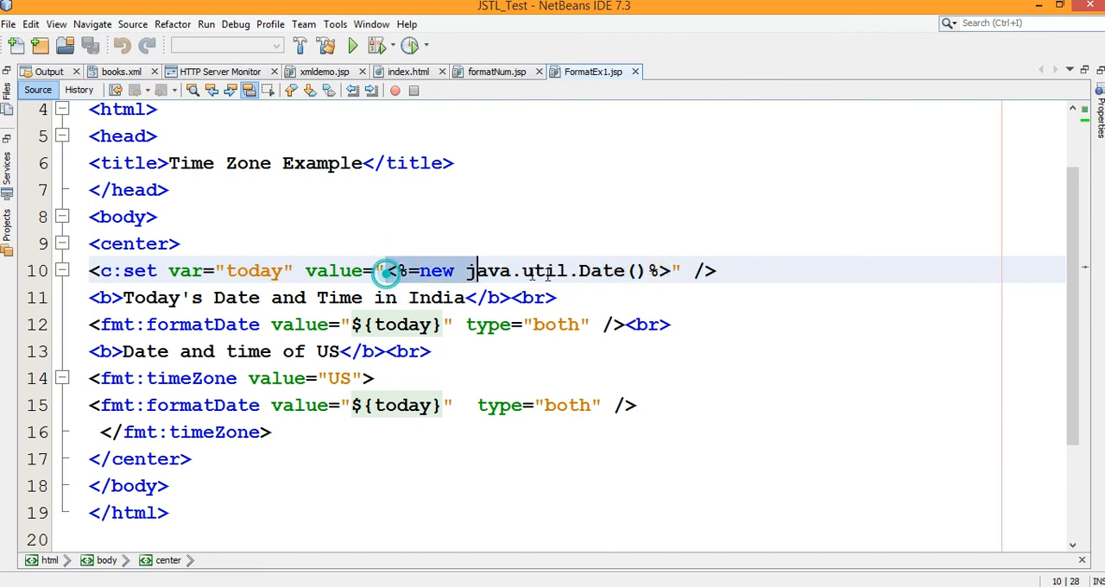
pyautogui.moveTo(387, 269); pyautogui.dragTo(671, 269)
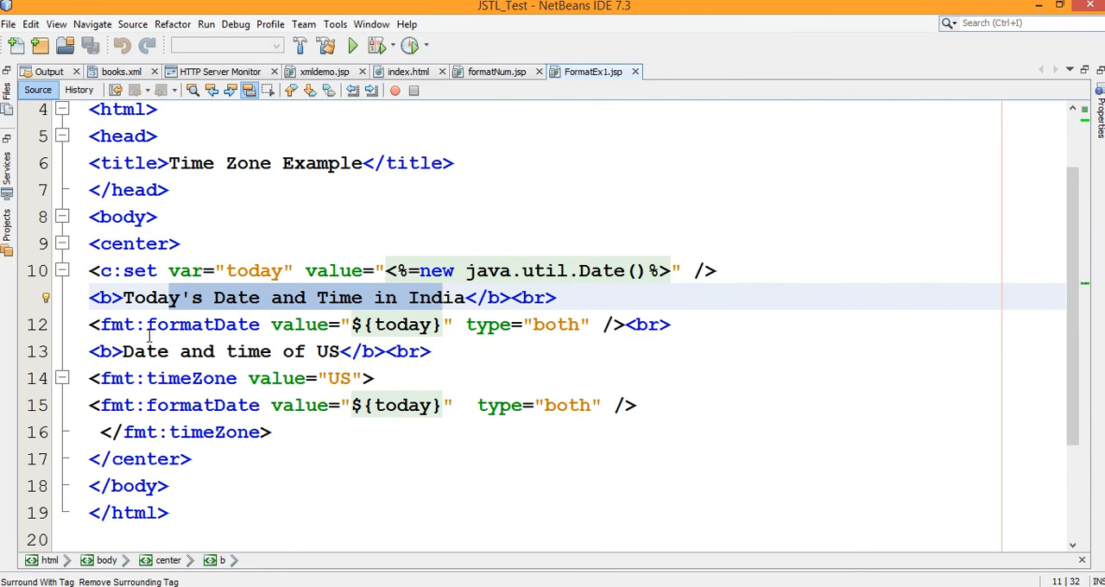
pyautogui.click(338, 325)
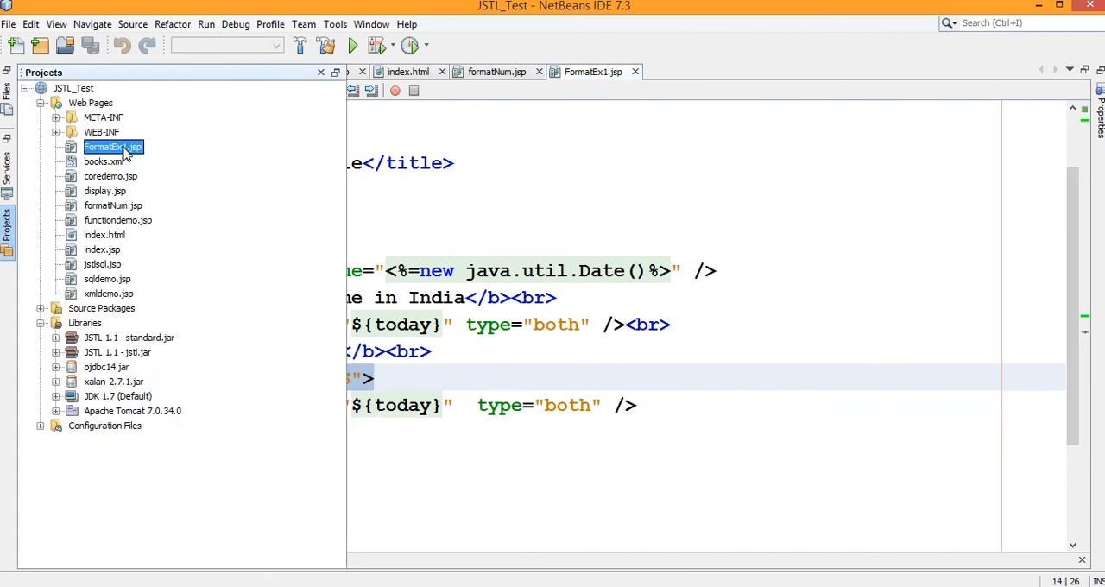
# Step: Run FormatEx1.jsp to display the Time Zone Example with India and US date/time
pyautogui.rightClick(112, 147)
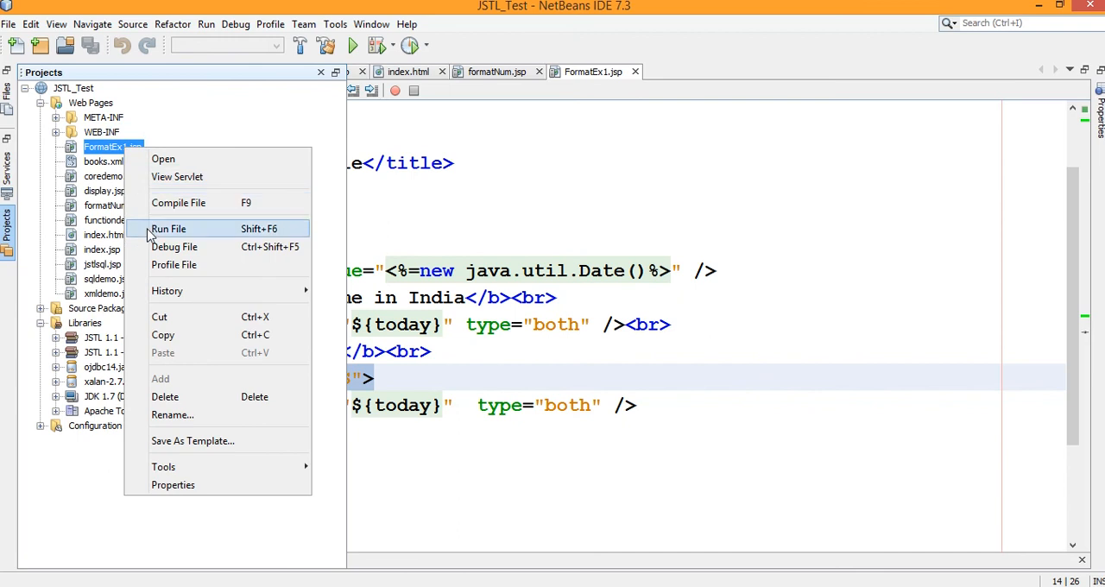
pyautogui.click(169, 227)
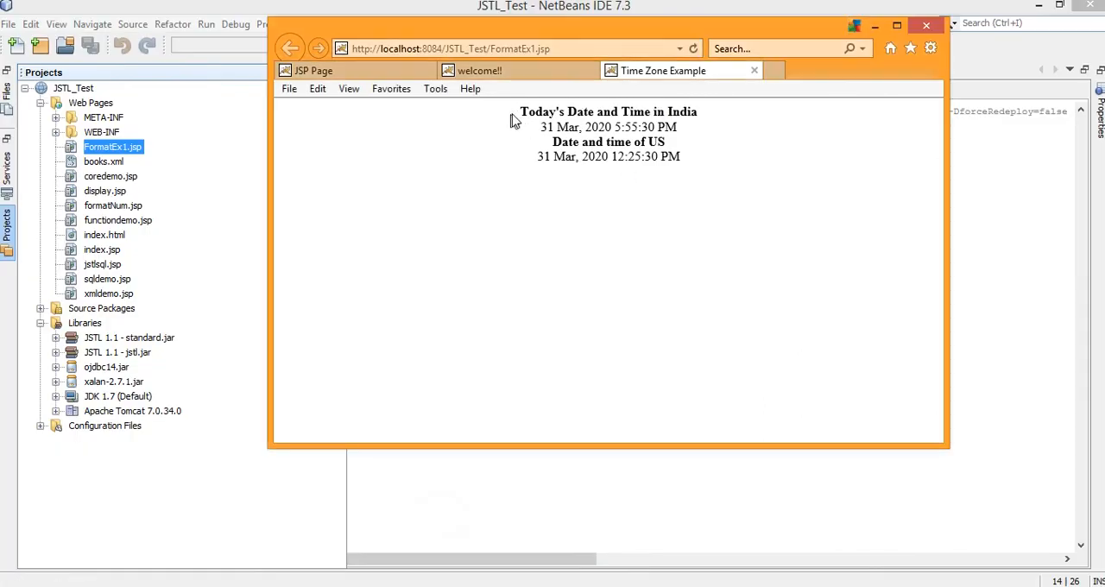
pyautogui.moveTo(516, 113); pyautogui.dragTo(708, 130)
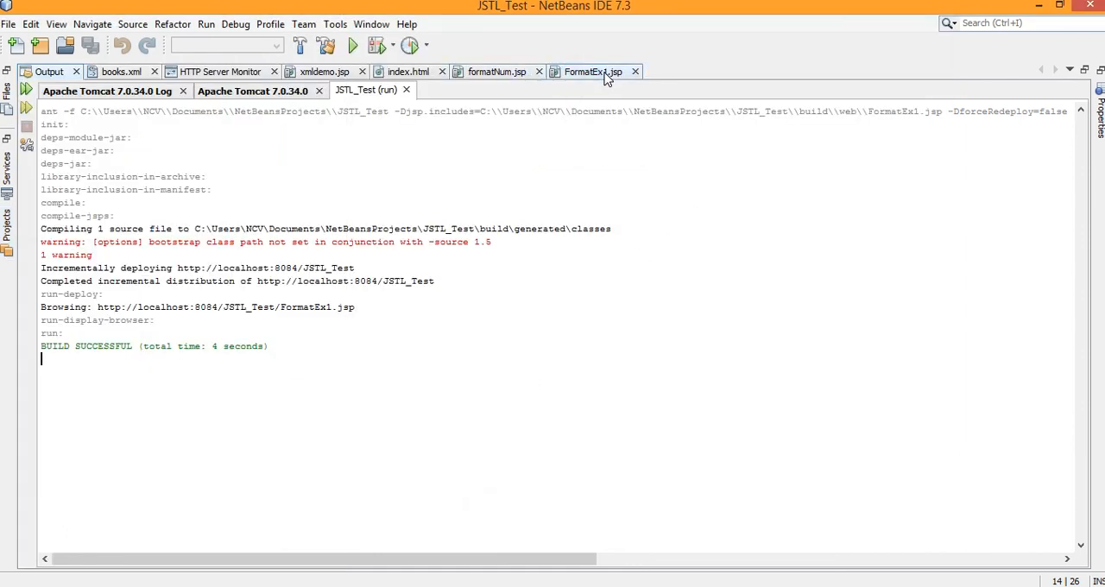
# Step: Return from FormatEx1.jsp to formatNum.jsp's French and US formatNumber source
pyautogui.click(592, 72)
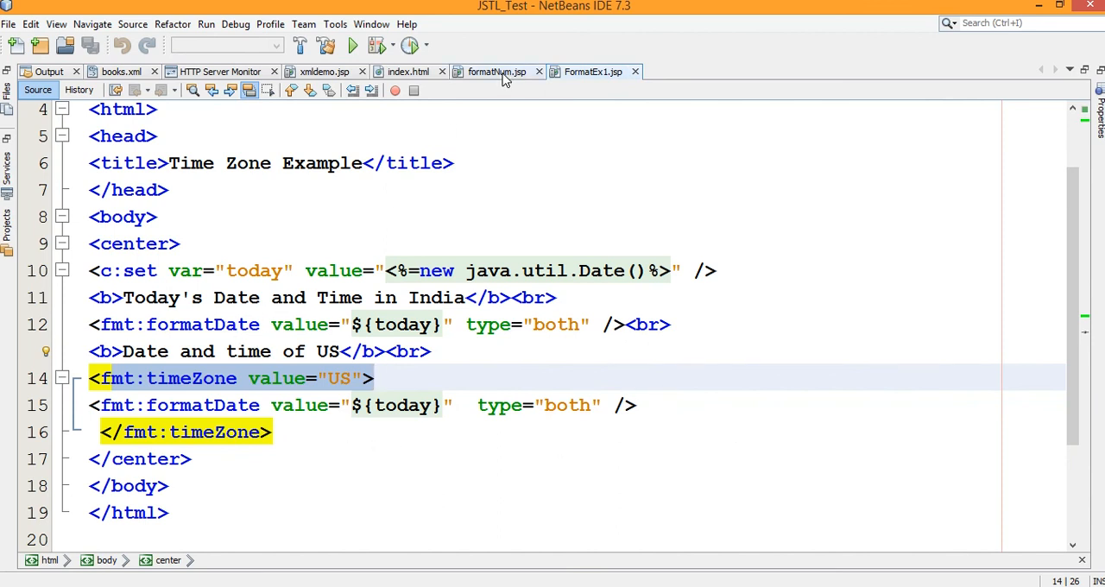
pyautogui.click(498, 72)
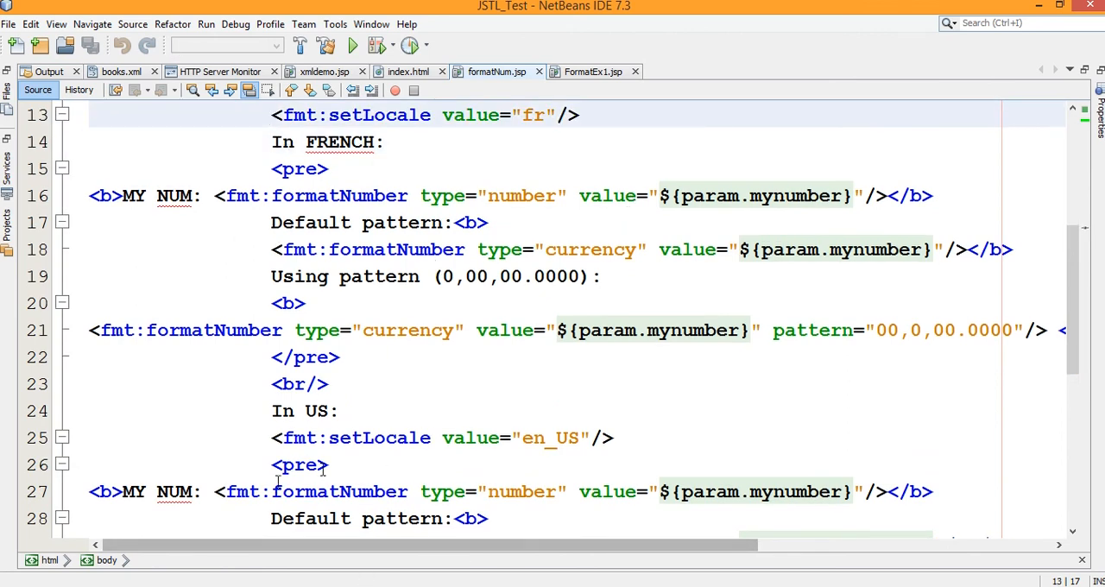
pyautogui.moveTo(588, 467)
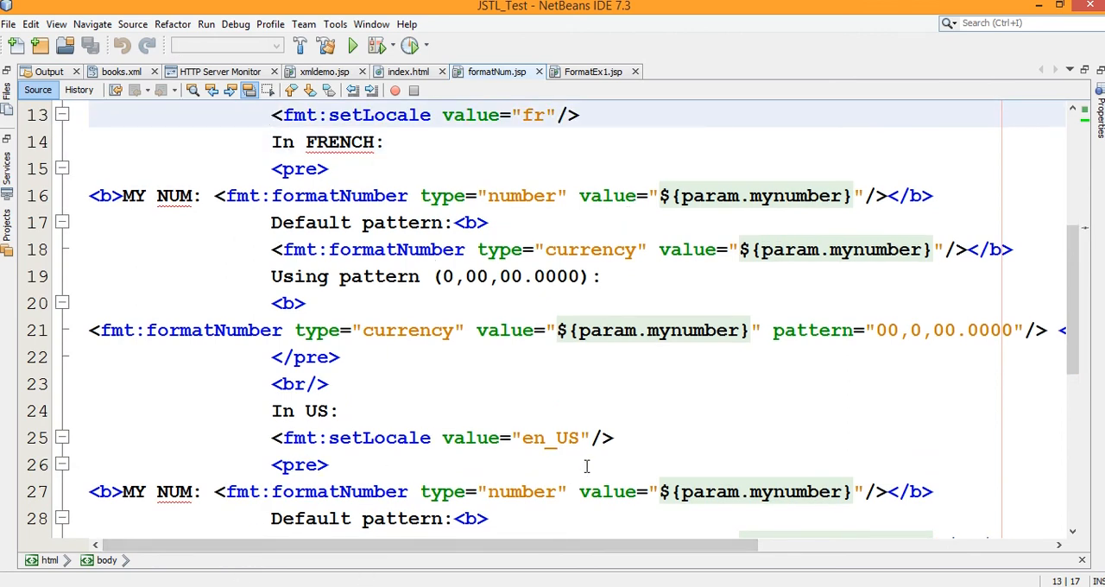